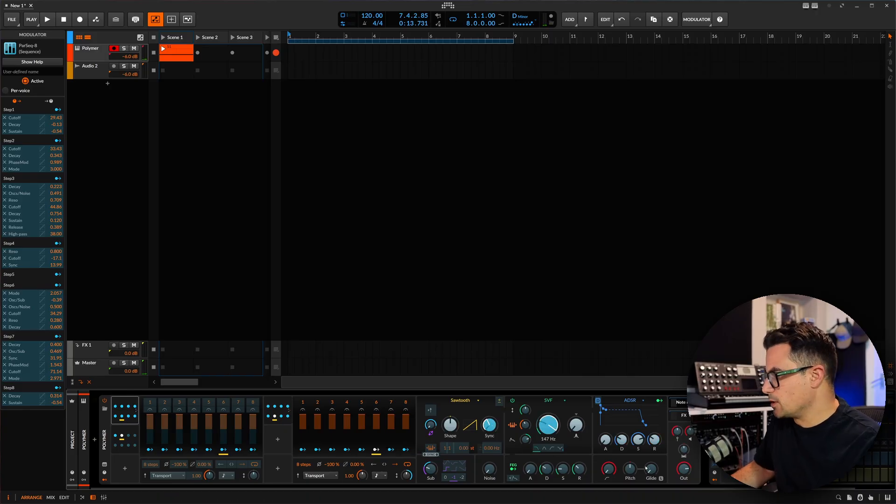
Step: Assign ParSeq-8 steps 6 and 8 as modulation sources on Polymer's Glide knob
{"action": "left_click", "coordinate": [48, 19]}
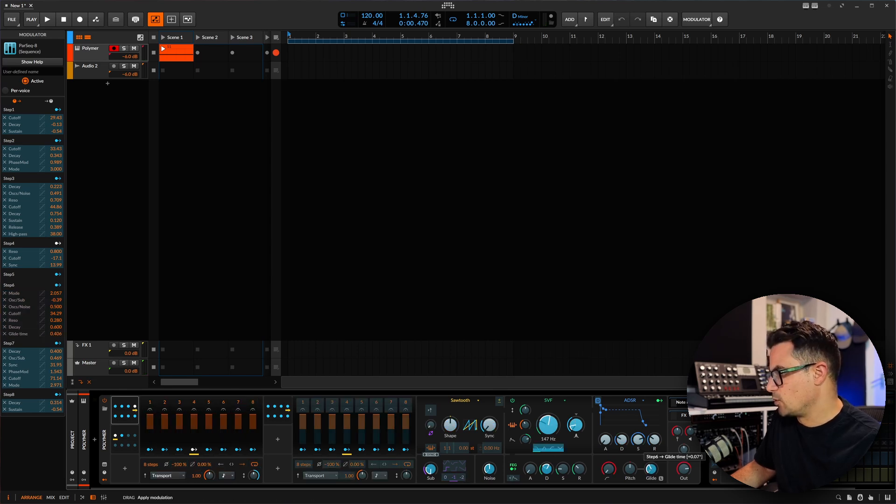
{"action": "left_click", "coordinate": [48, 21]}
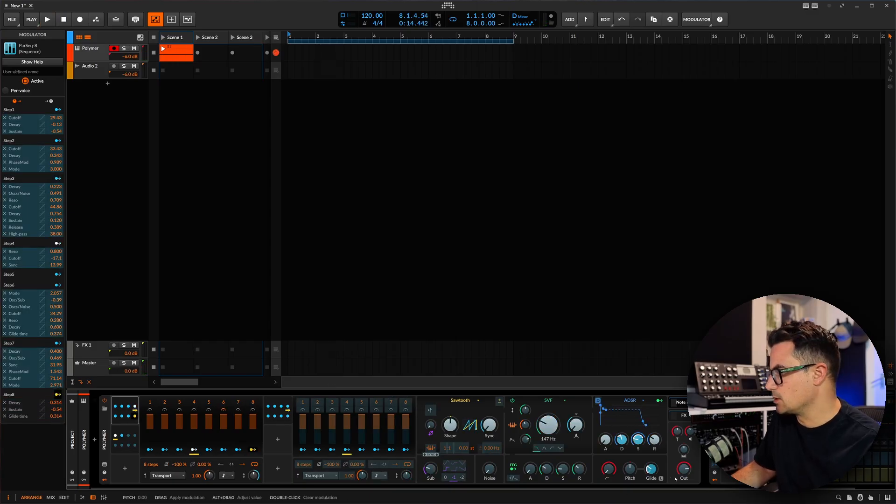
{"action": "left_click", "coordinate": [48, 19]}
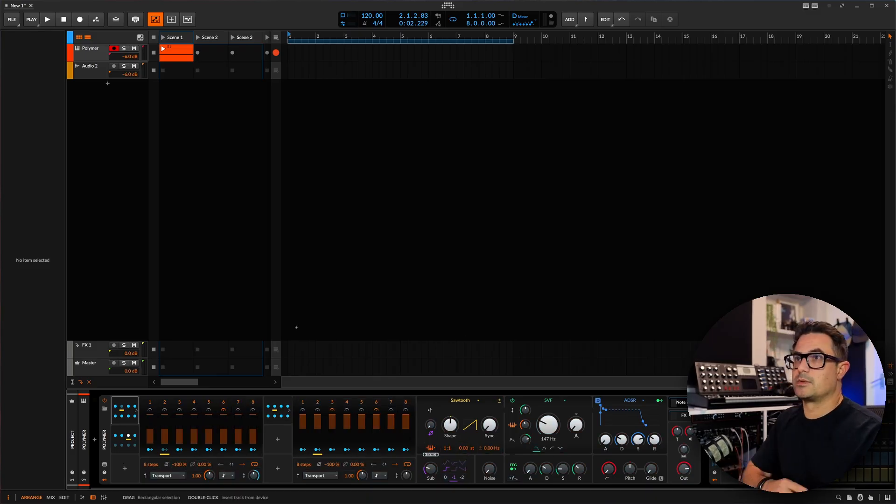
Step: Insert a new effect slot after Polymer in the device chain
{"action": "left_click", "coordinate": [48, 18]}
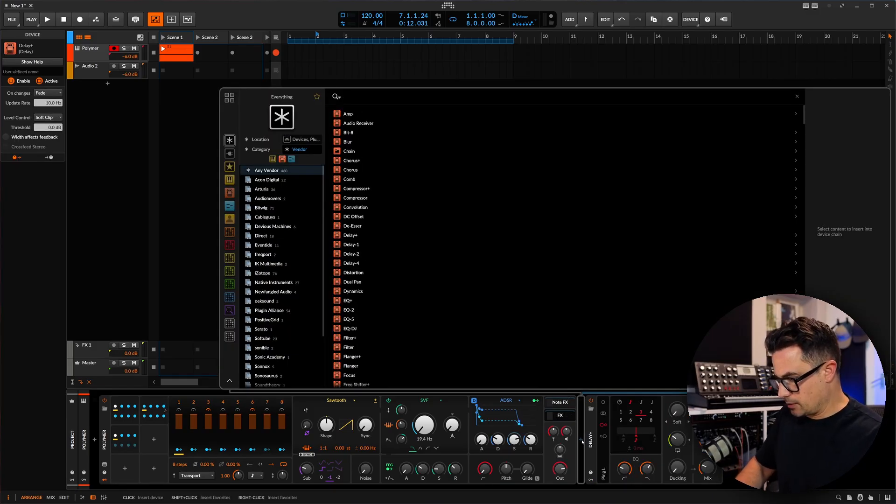
Step: Search 'bit' in the device browser to add Bit-8 to the chain
{"action": "type", "text": "bit"}
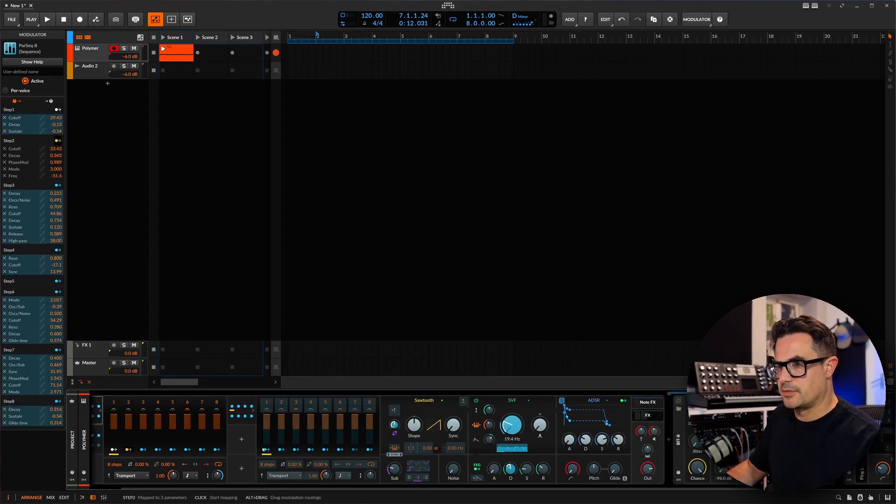
Step: Start playback of the Polymer clip with step 2 modulating Bit-8's frequency
{"action": "left_click", "coordinate": [47, 20]}
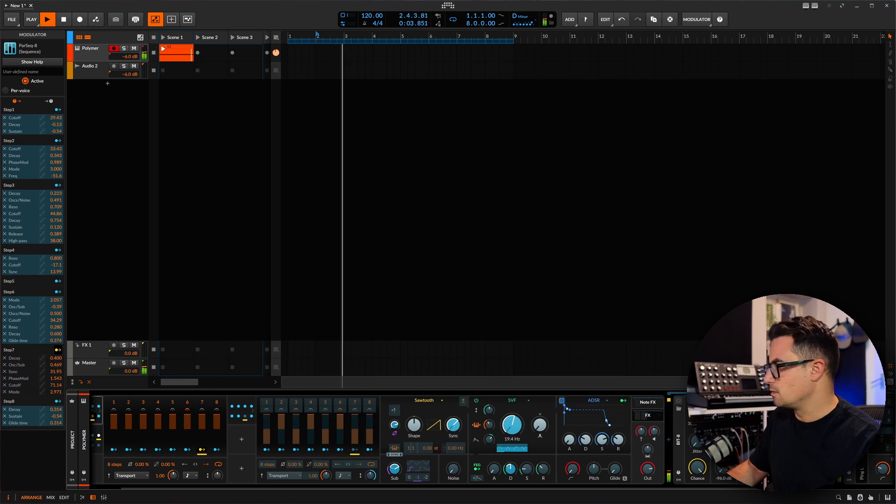